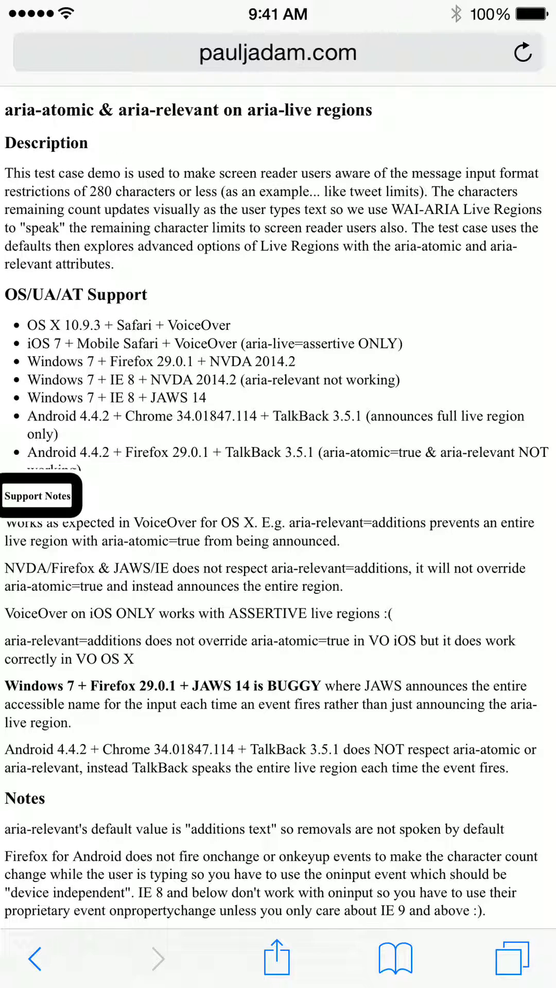
Scroll down past the Notes section to the 'aria-live=polite only' form's Message field.
scroll("down", 3)
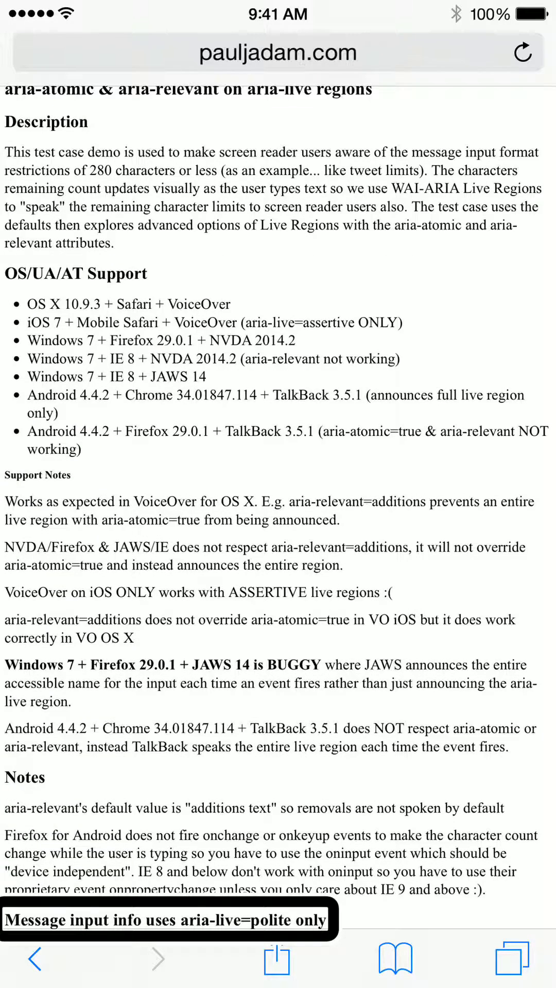
scroll("down", 3)
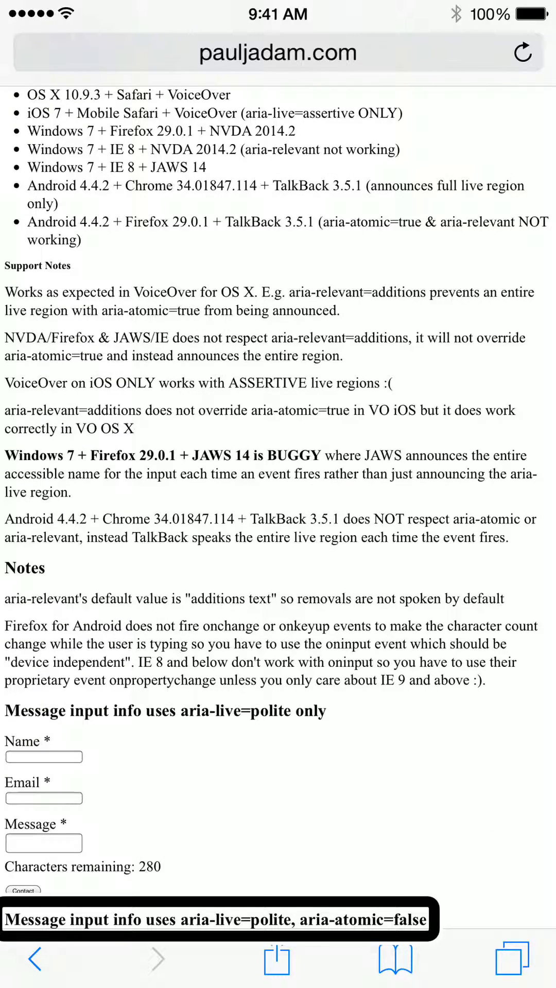
scroll("down", 3)
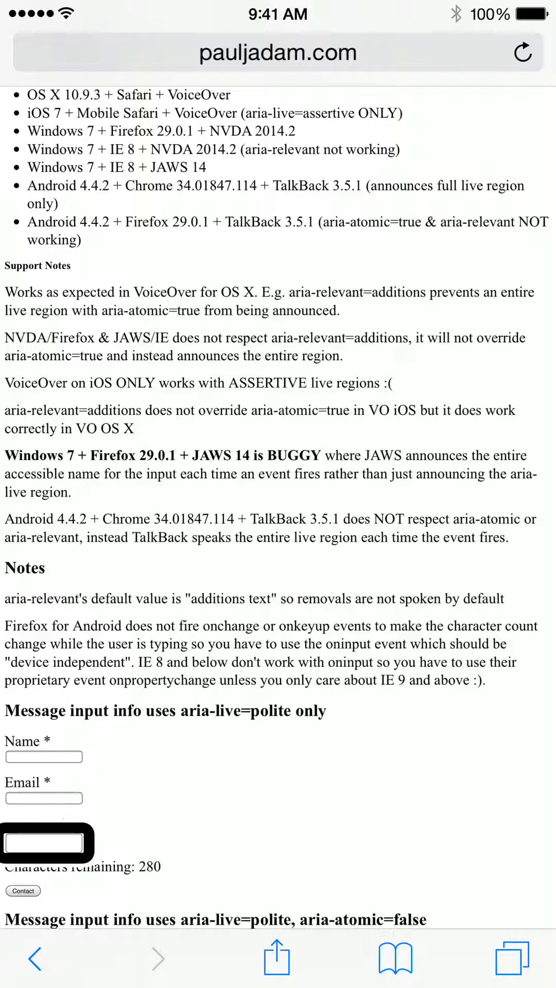
Enter 'Hello' in the polite-only form's Message and dismiss the keyboard, leaving 275 characters remaining.
left_click(48, 842)
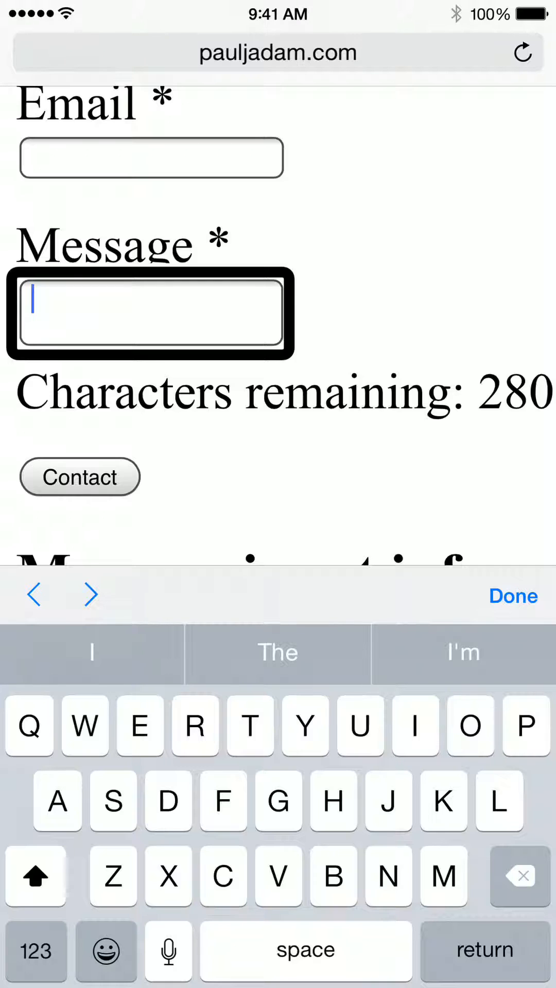
type("Hello")
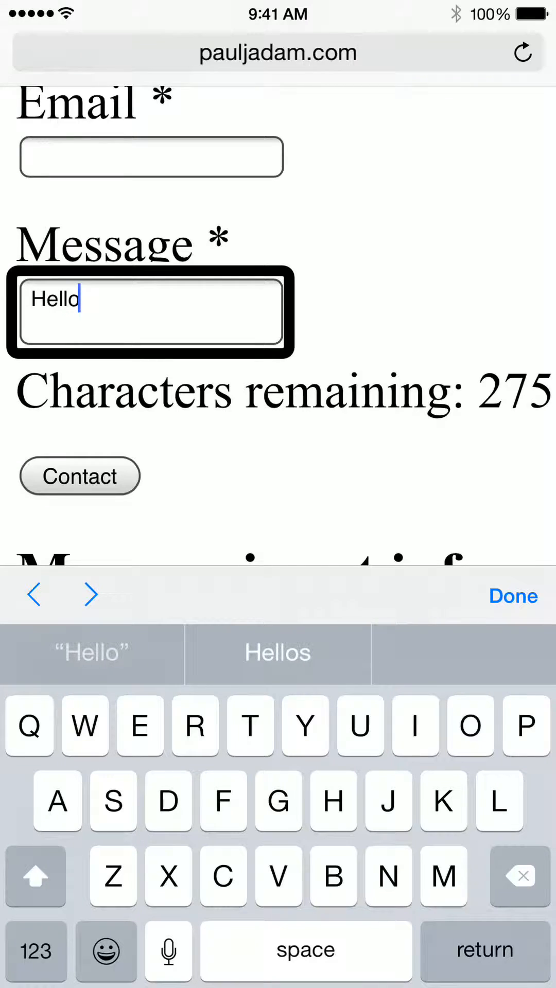
left_click(511, 596)
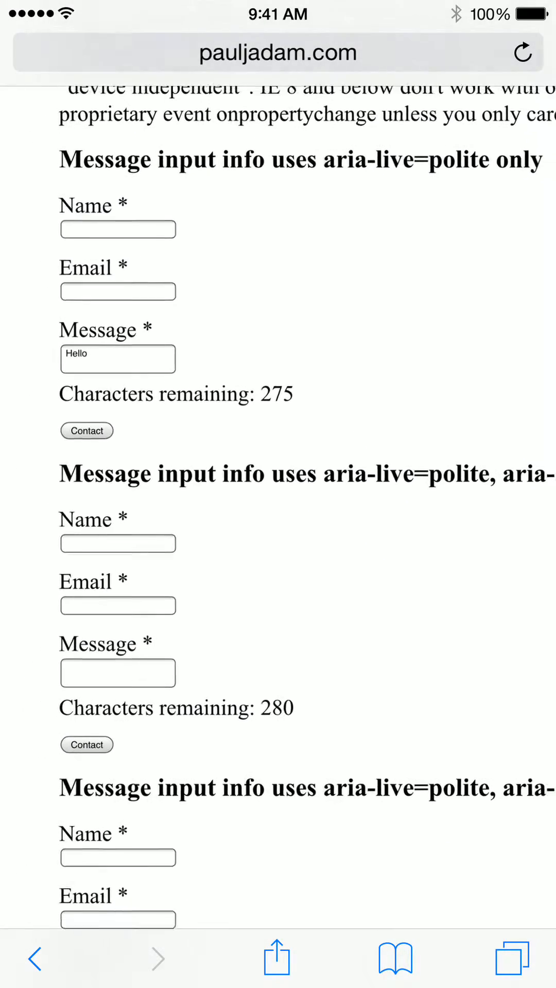
Enter 'Hello' in the aria-atomic=false form's Message, leaving 275 characters remaining.
scroll("up", 3)
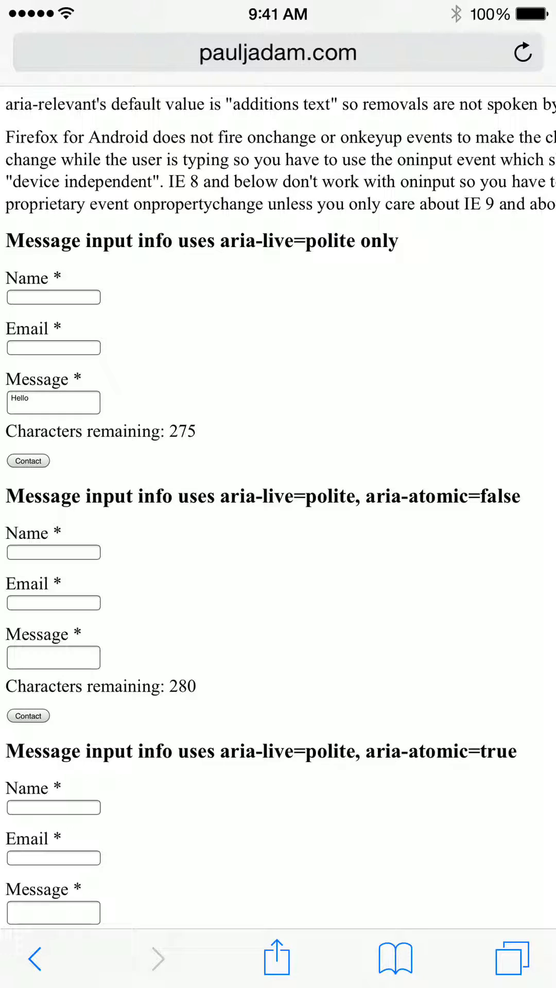
left_click(53, 659)
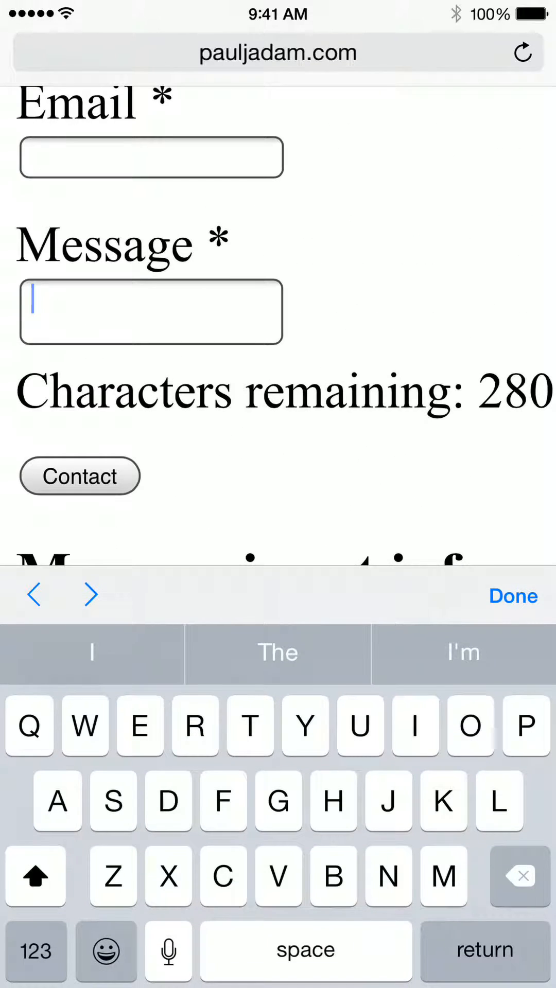
left_click(151, 312)
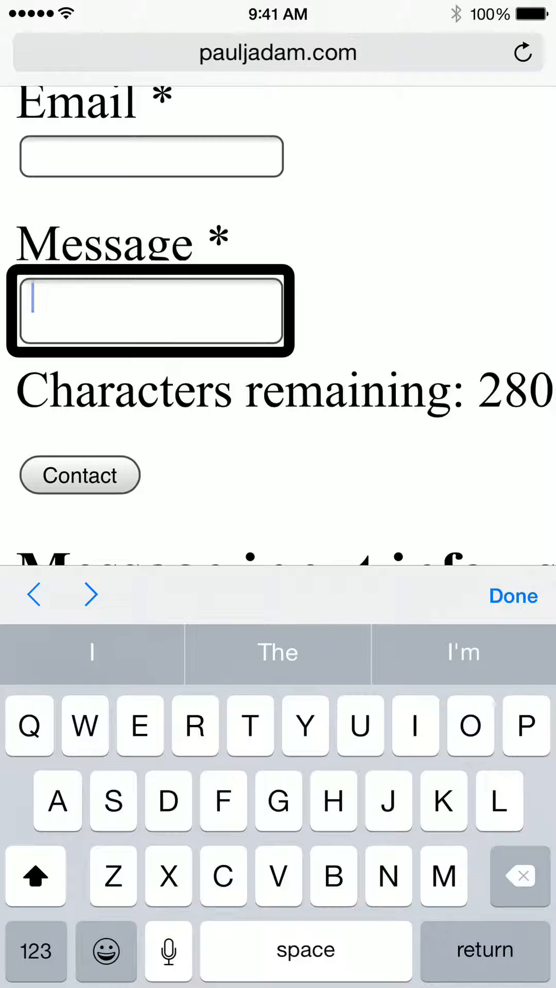
type("He")
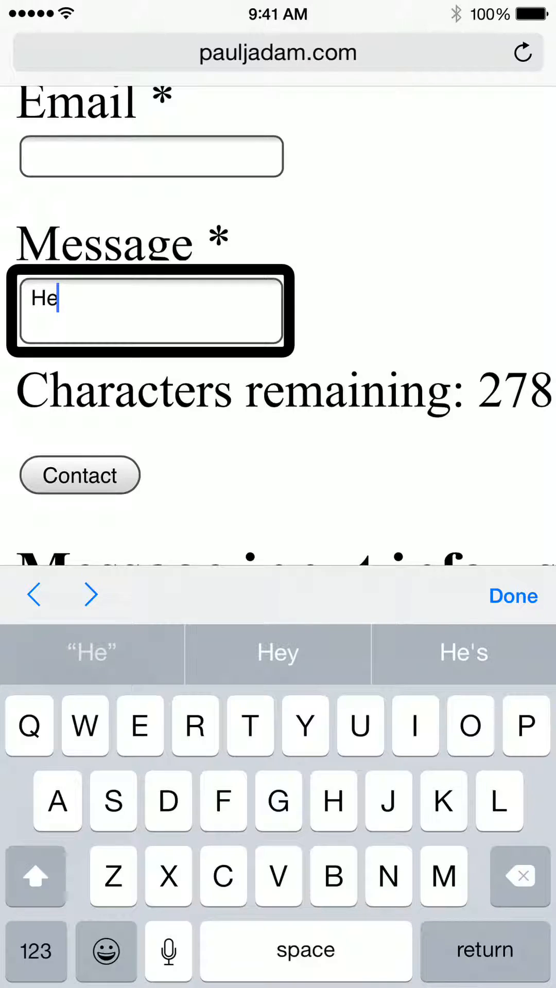
type("llo")
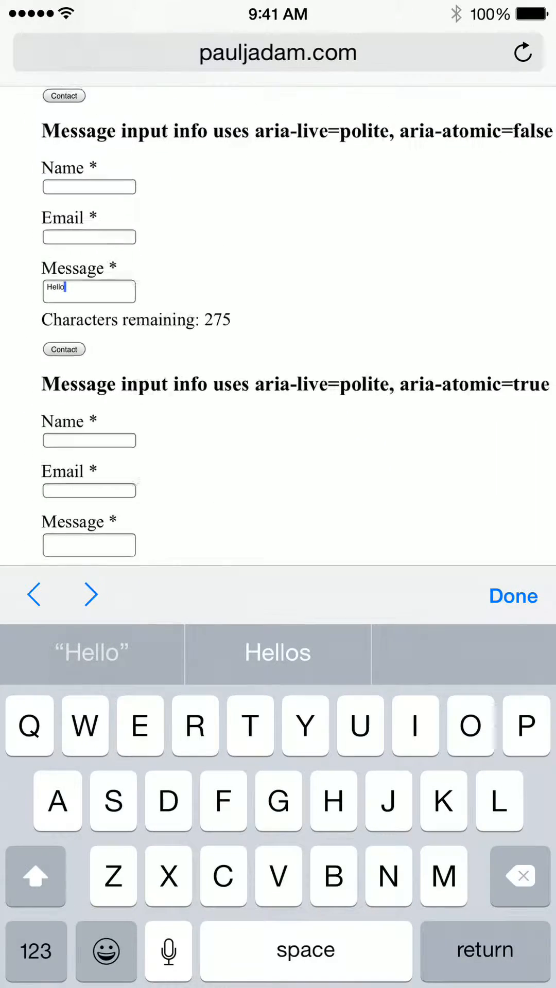
Fill the aria-atomic=true form's Message with 'Hello' via the QuickType suggestion, leaving 275 remaining.
scroll("down", 3)
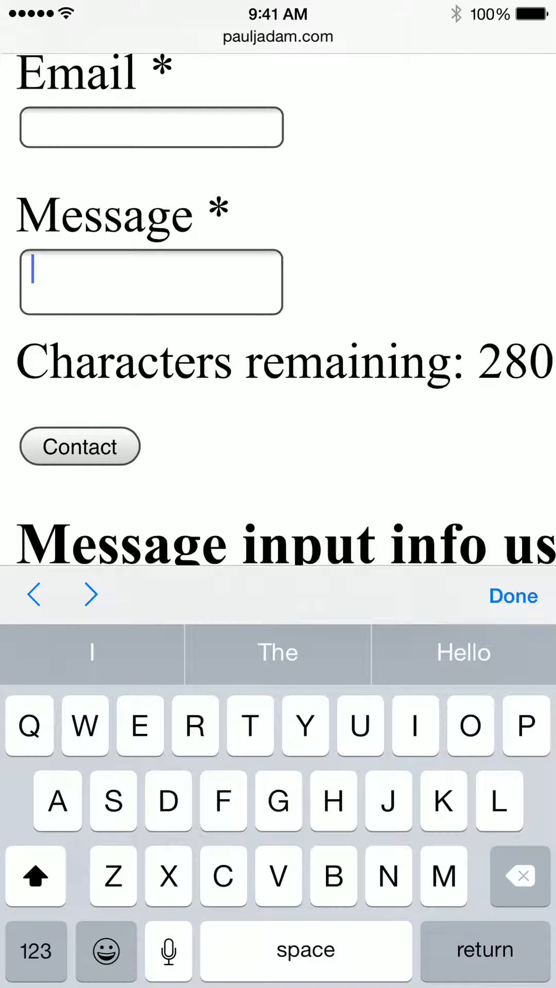
type("Hel")
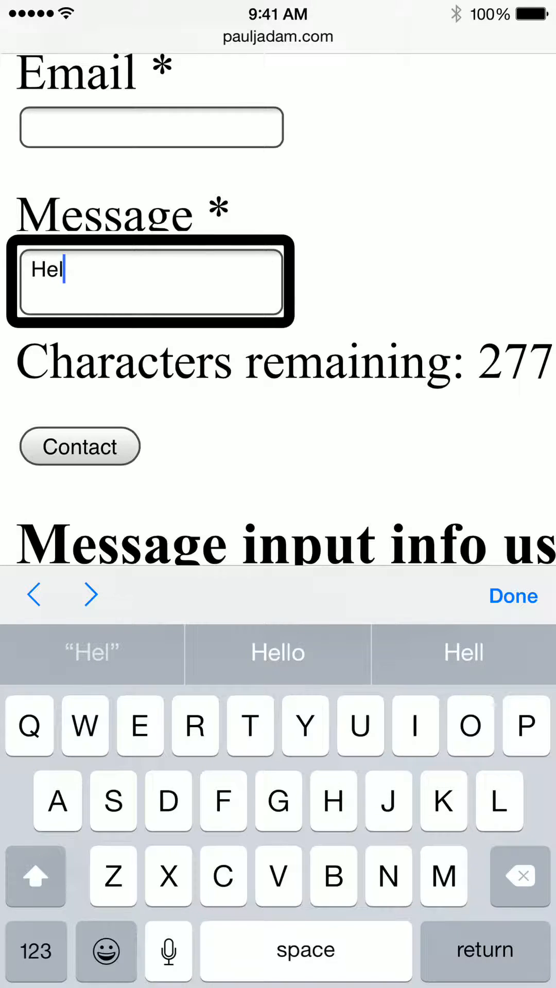
left_click(277, 652)
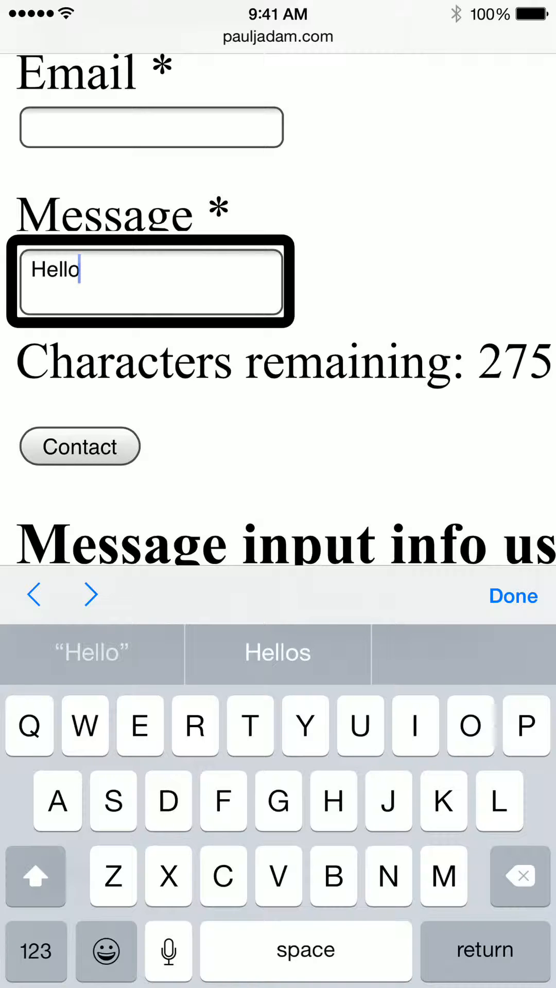
scroll("down", 3)
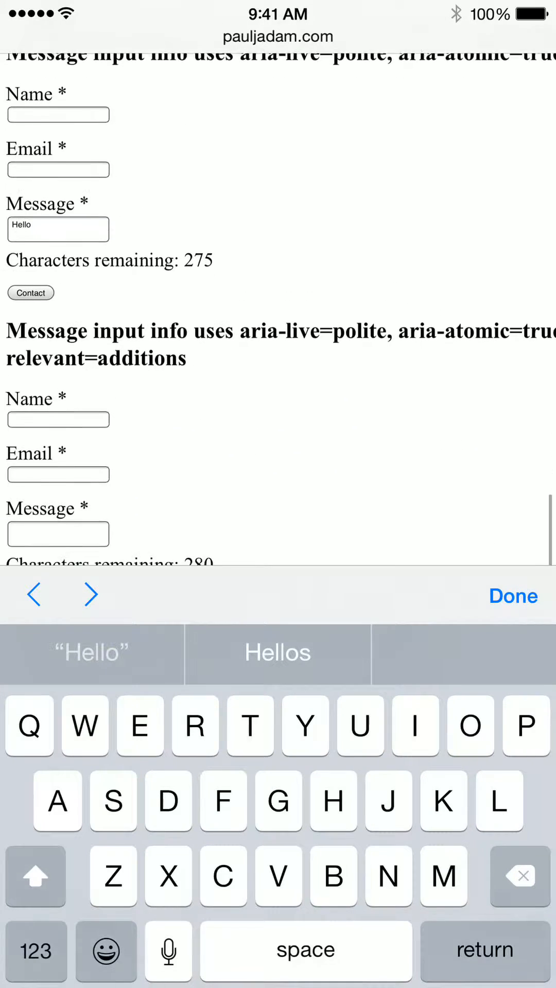
Begin entering 'Hello' in a later aria-live form's Message, now reading 'He' with 278 remaining.
scroll("up", 3)
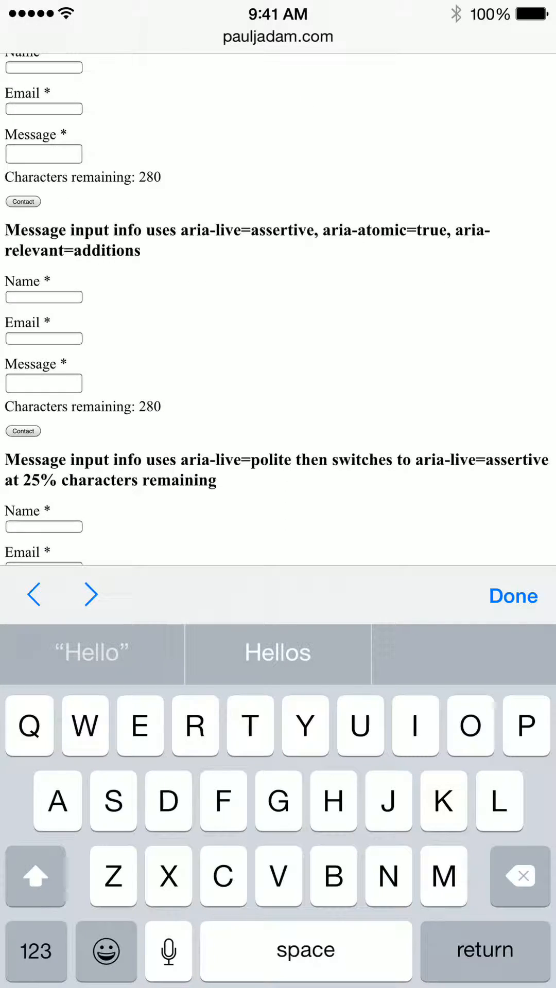
scroll("down", 3)
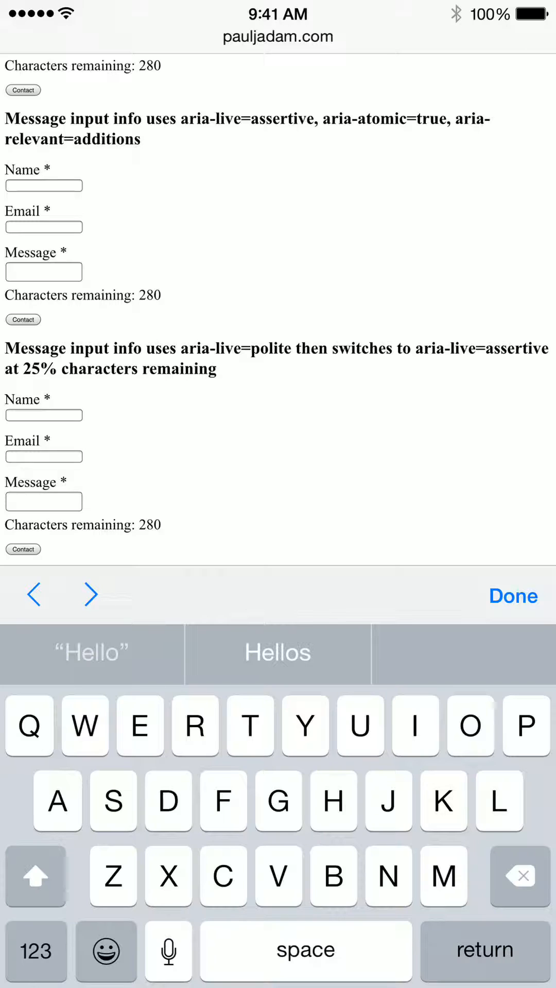
type("Hello")
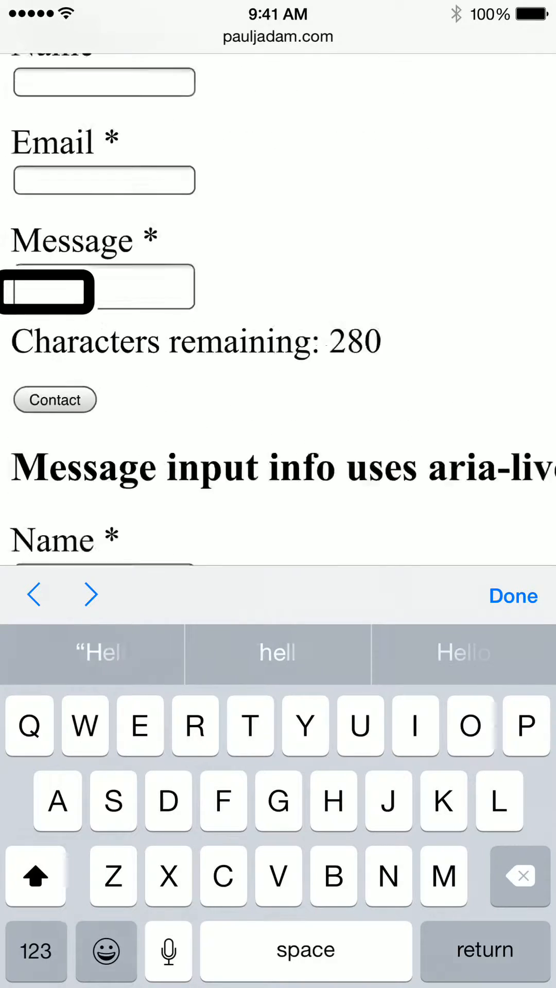
type("e")
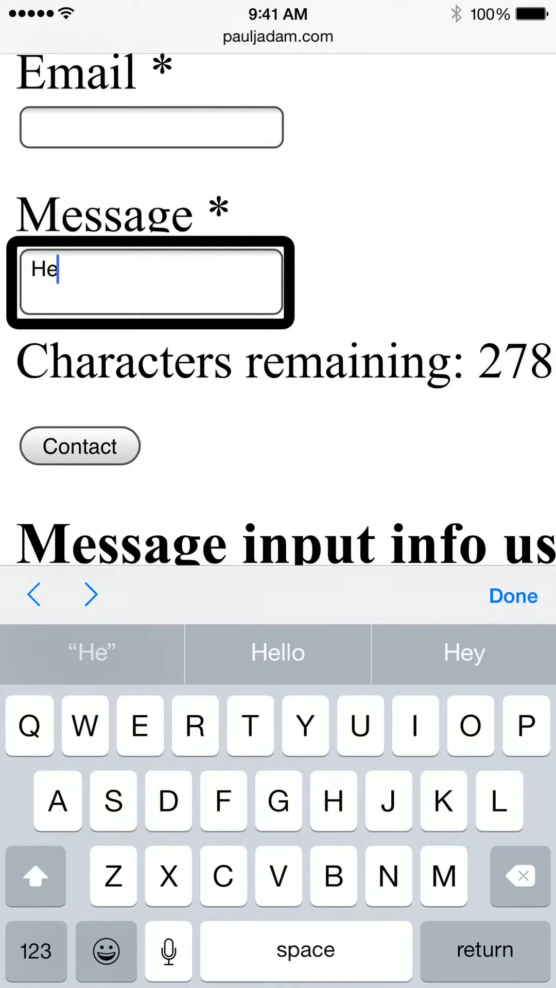